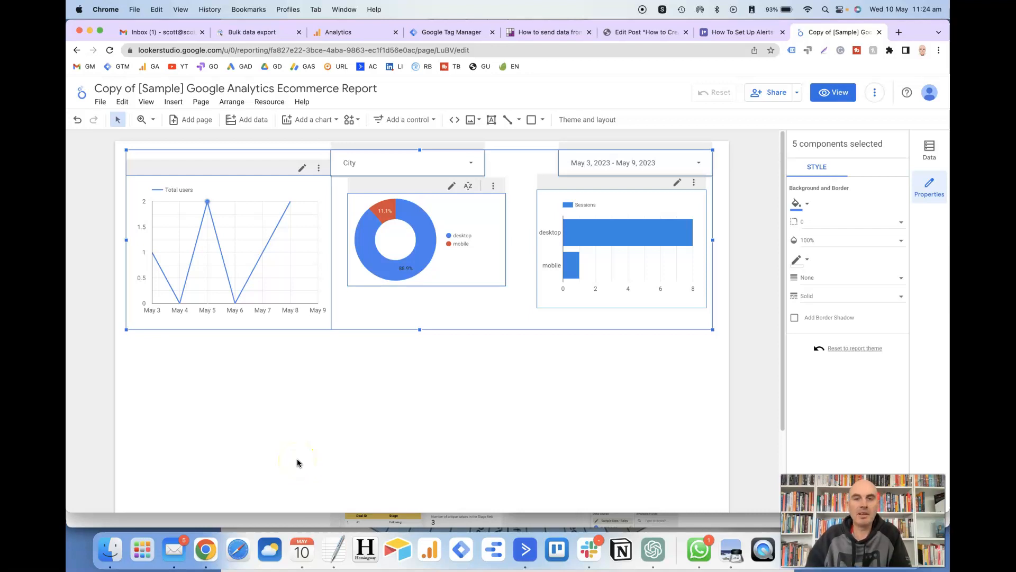
pyautogui.moveTo(292, 459)
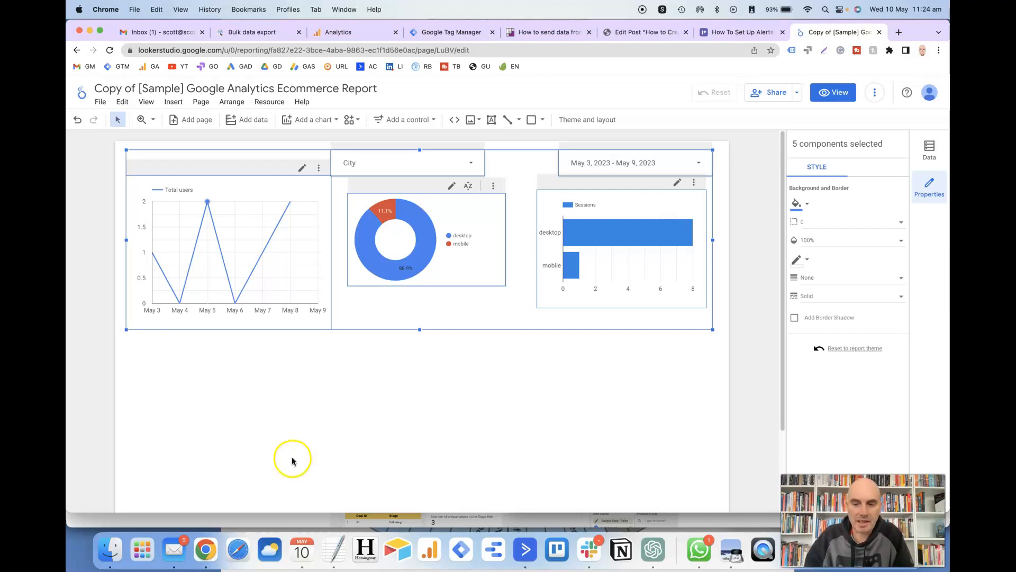
pyautogui.moveTo(300, 457)
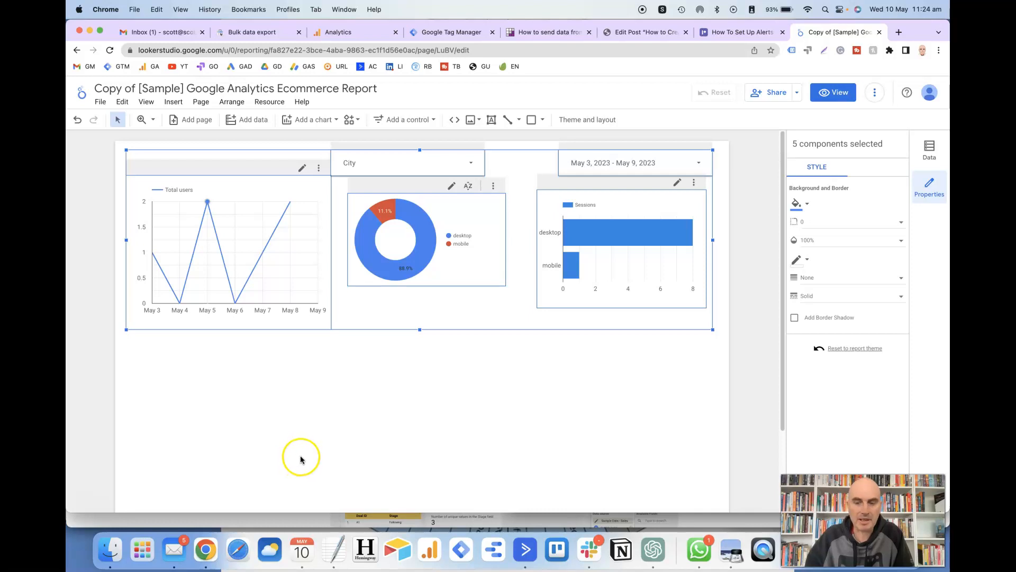
pyautogui.moveTo(301, 459)
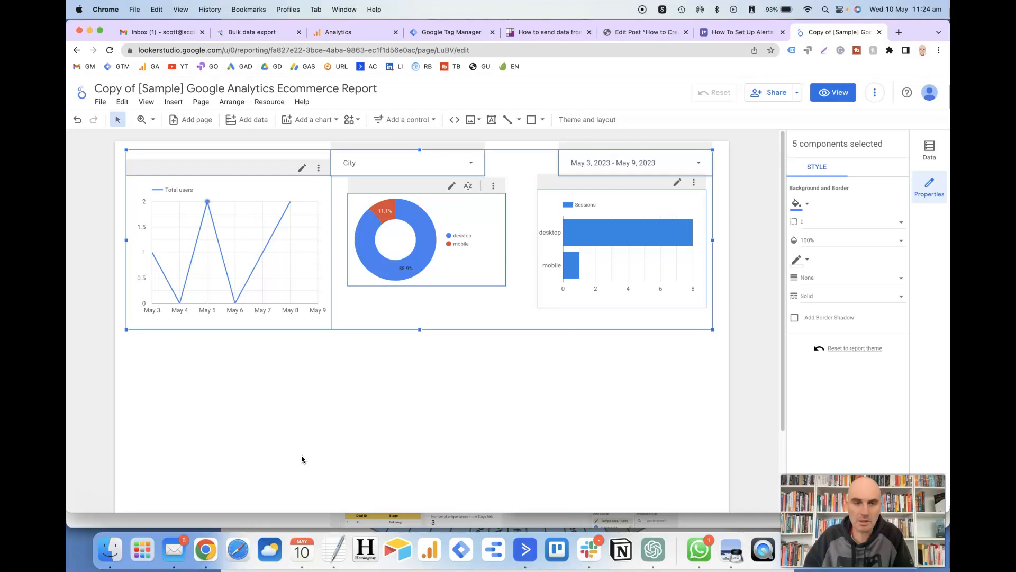
pyautogui.moveTo(303, 292)
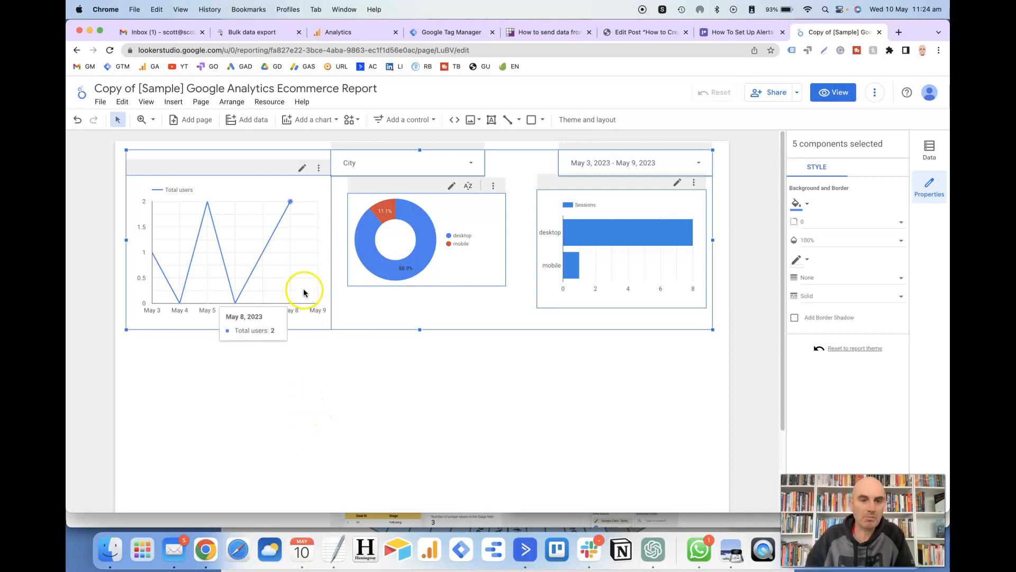
pyautogui.moveTo(326, 208)
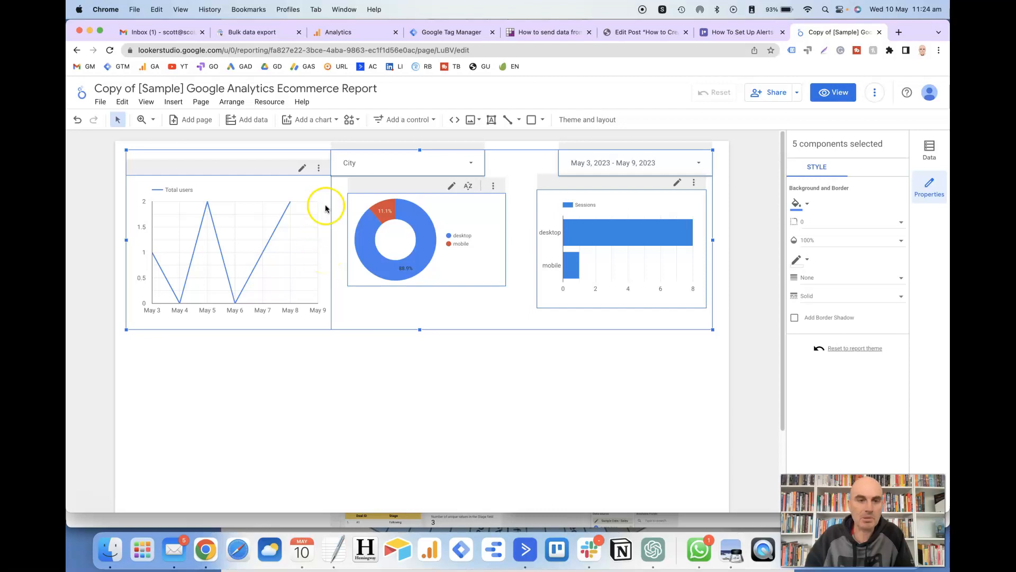
# Add a table chart below the line chart, listing Total users by First session date.
pyautogui.click(313, 119)
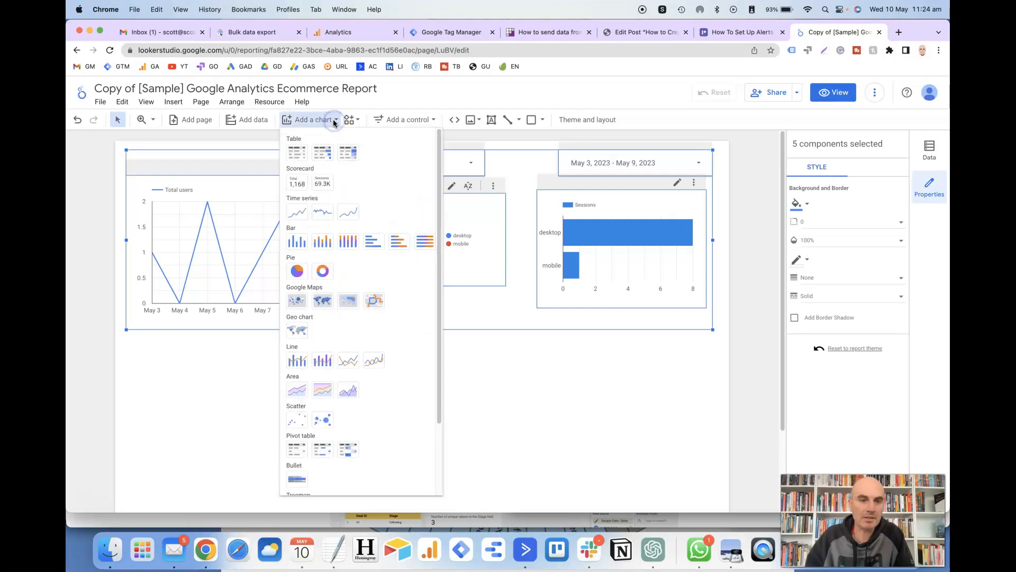
pyautogui.click(296, 271)
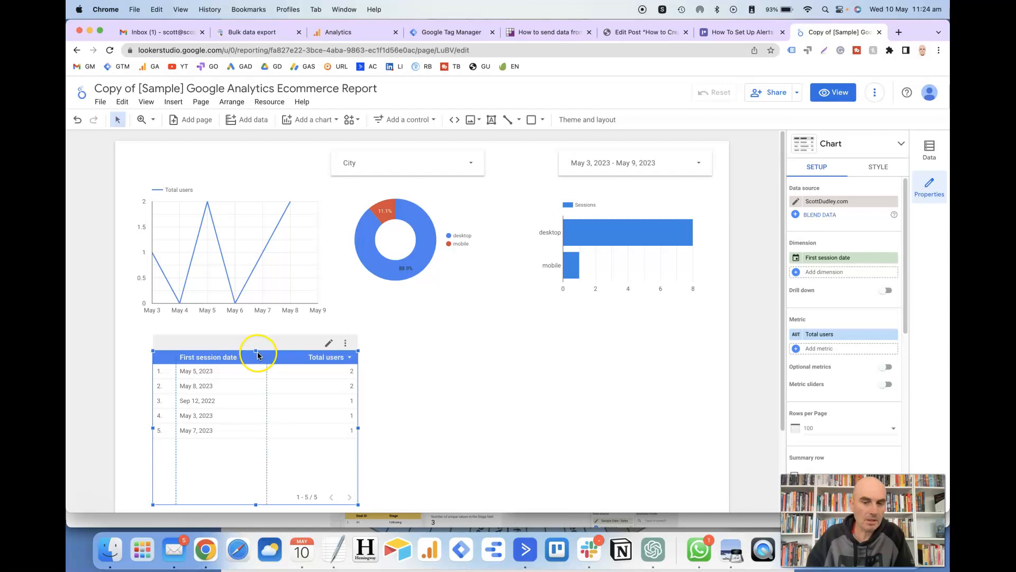
pyautogui.moveTo(246, 360)
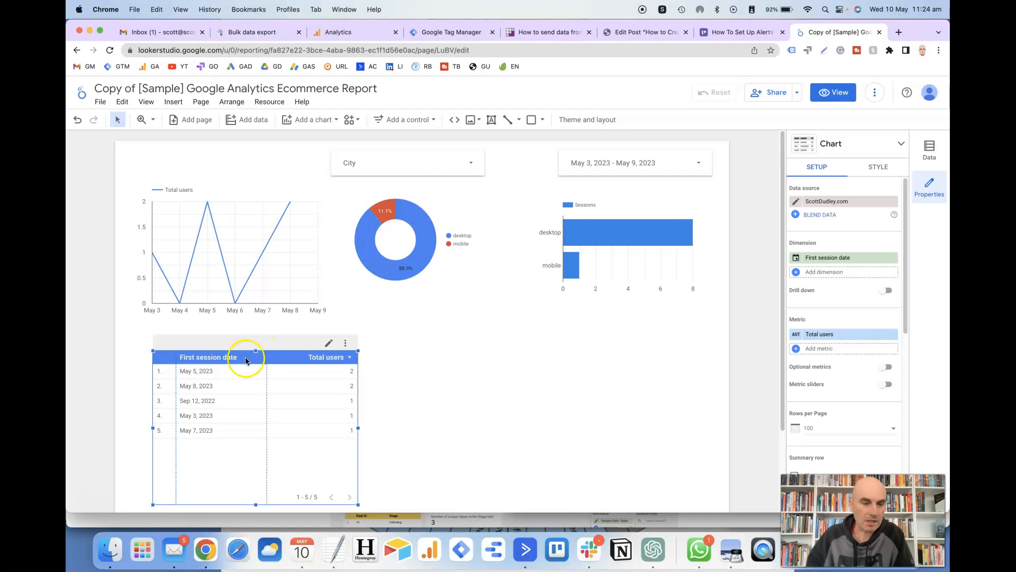
pyautogui.moveTo(303, 366)
pyautogui.write('bro')
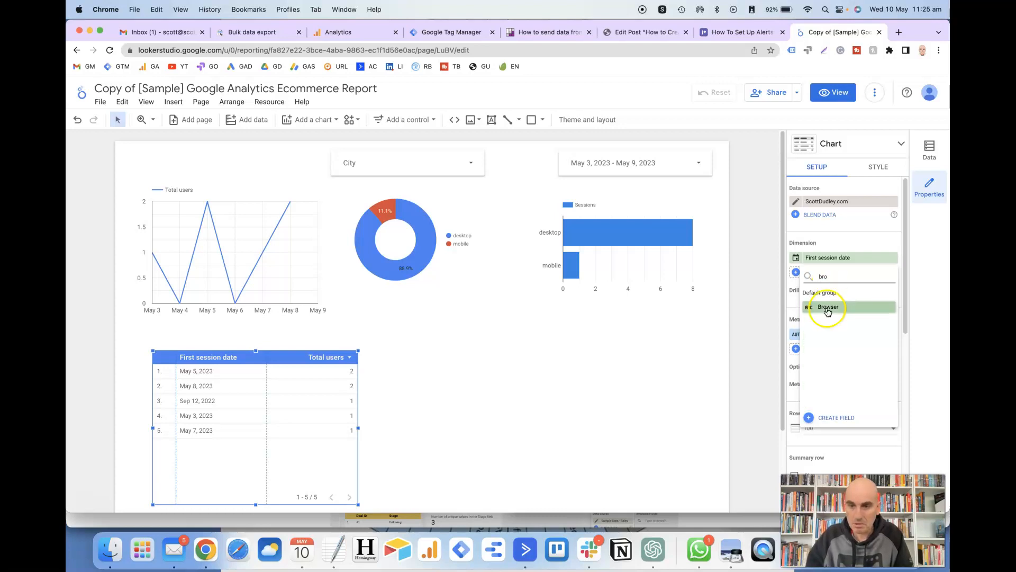
# Add Browser as the table's second dimension, alongside First session date.
pyautogui.click(828, 306)
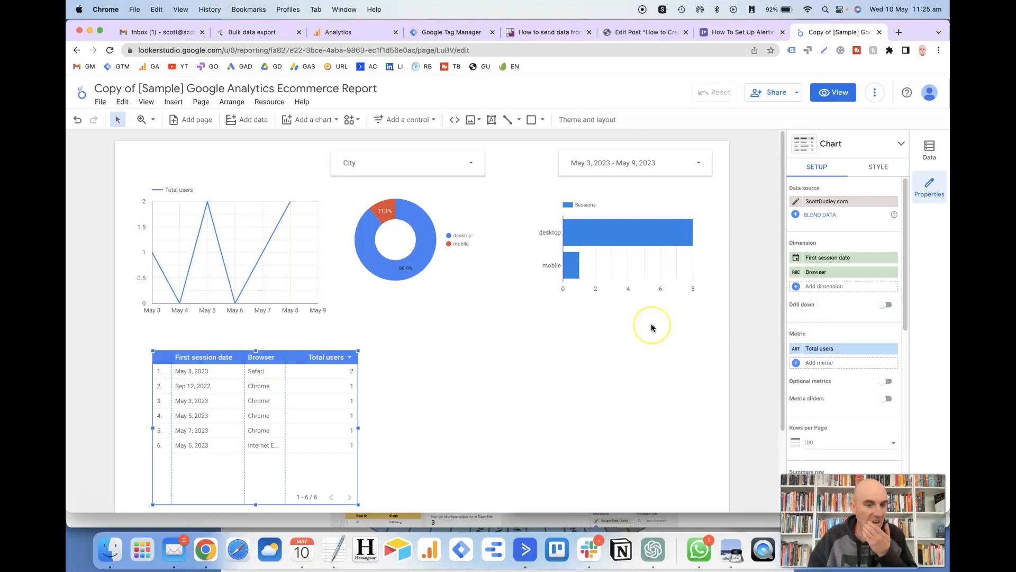
pyautogui.moveTo(538, 378)
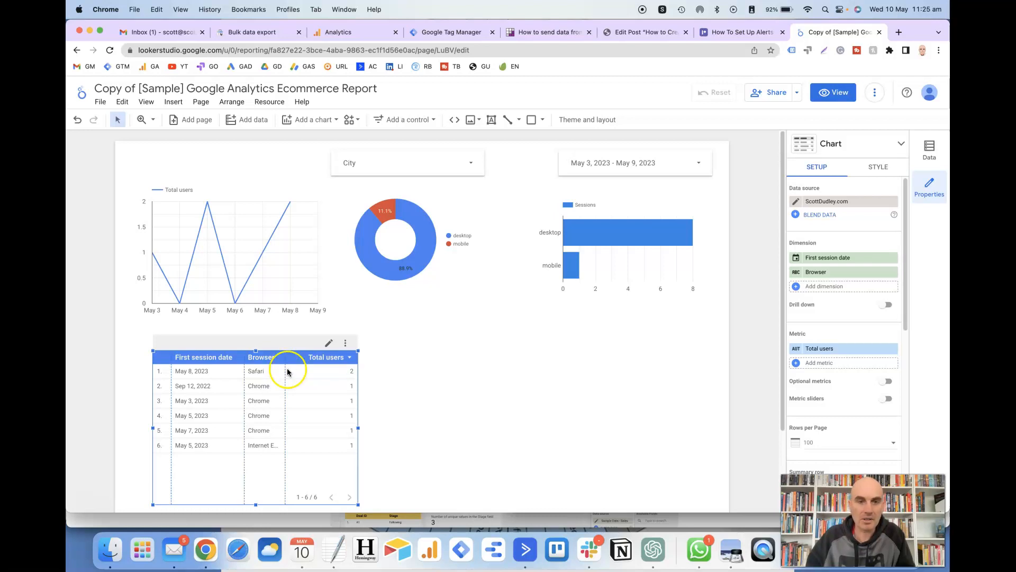
pyautogui.moveTo(411, 347)
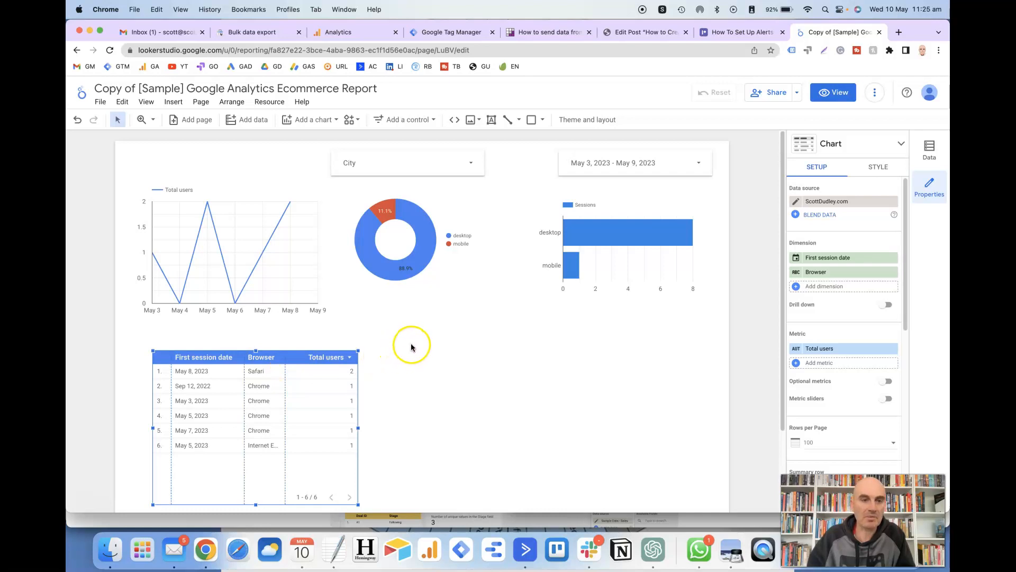
pyautogui.moveTo(317, 119)
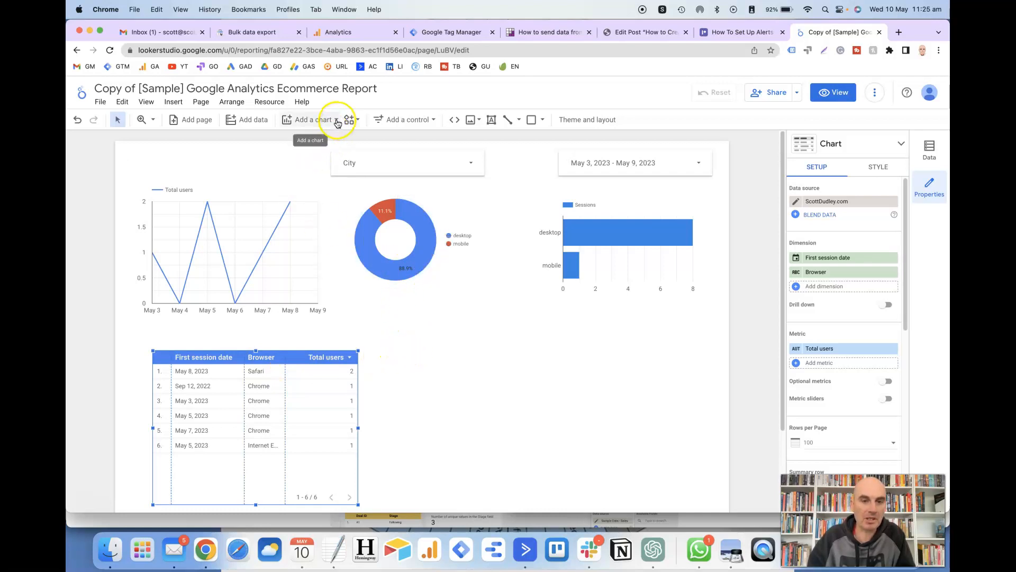
# Place a scorecard beside the table, showing Total users of 7.
pyautogui.click(310, 119)
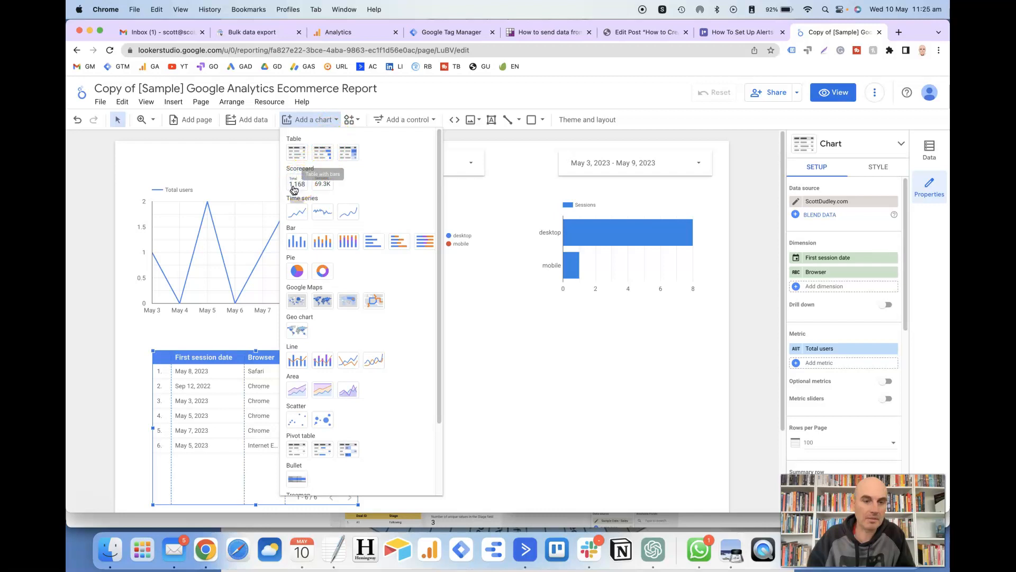
pyautogui.click(322, 270)
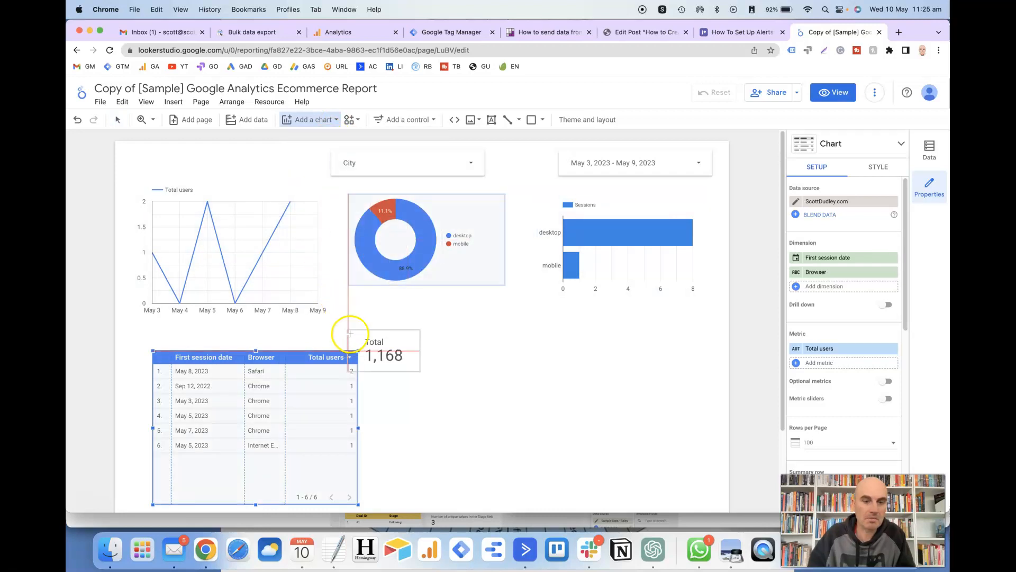
pyautogui.click(398, 355)
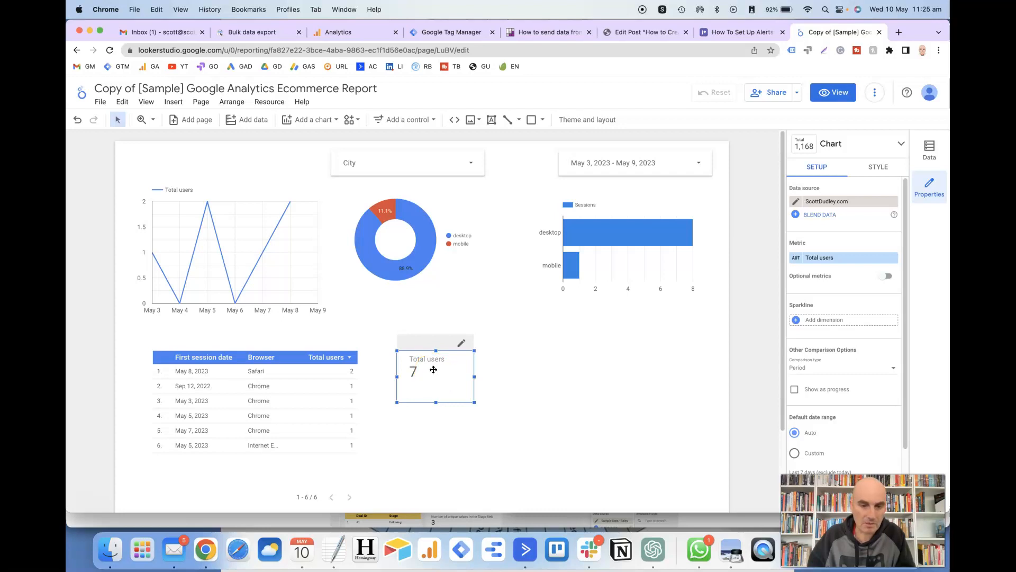
pyautogui.moveTo(708, 326)
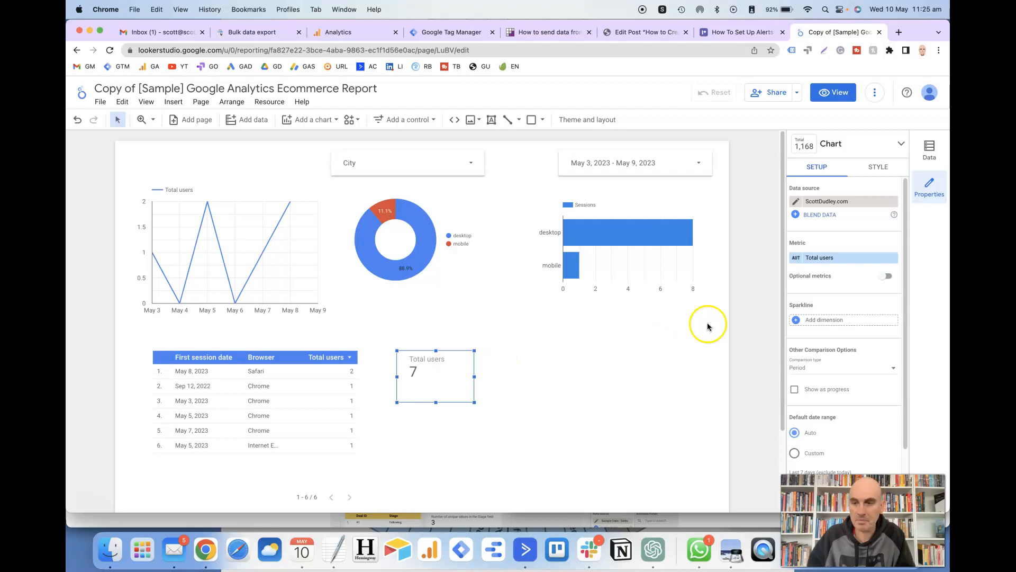
pyautogui.click(819, 257)
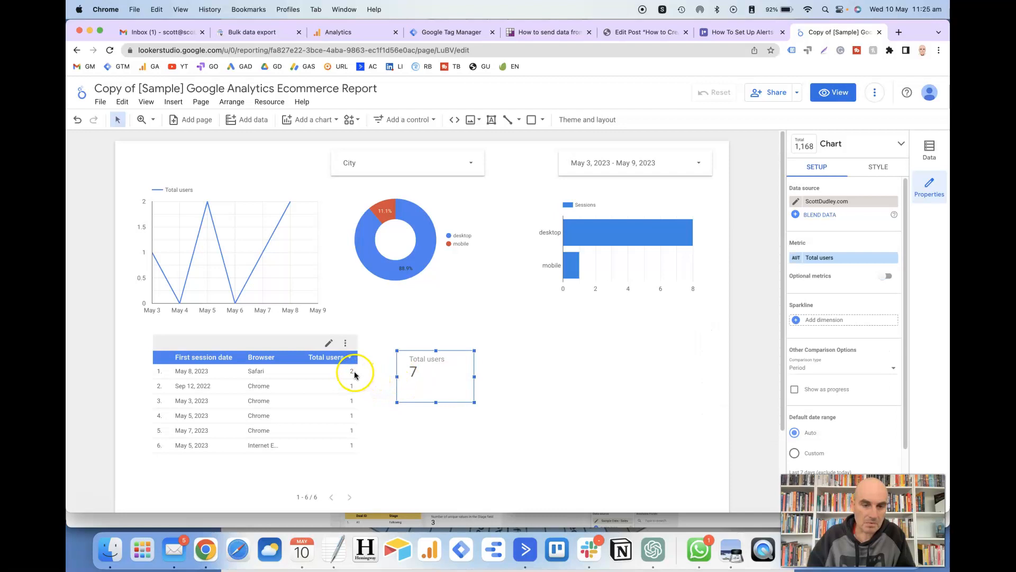
pyautogui.moveTo(355, 452)
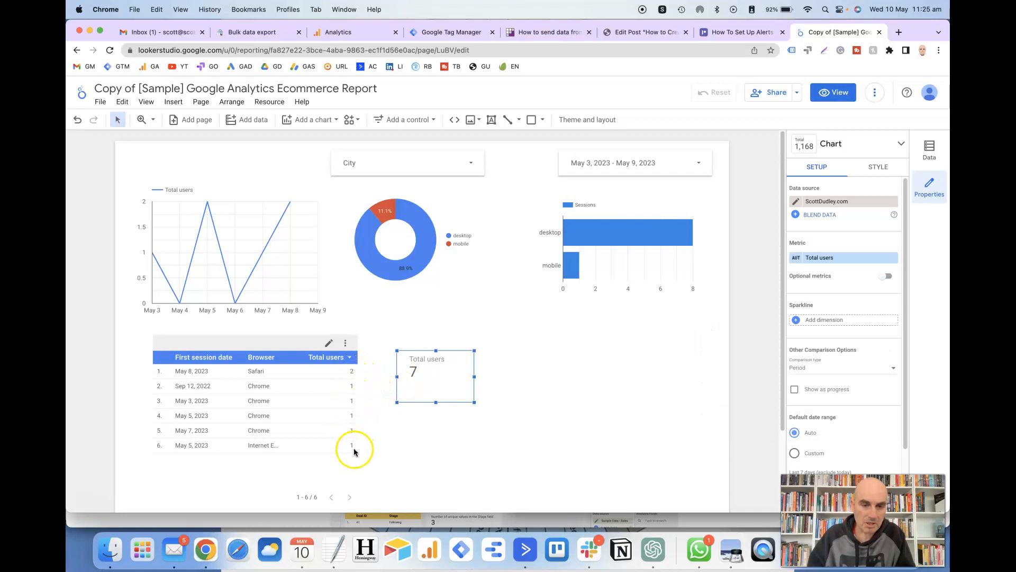
pyautogui.moveTo(610, 355)
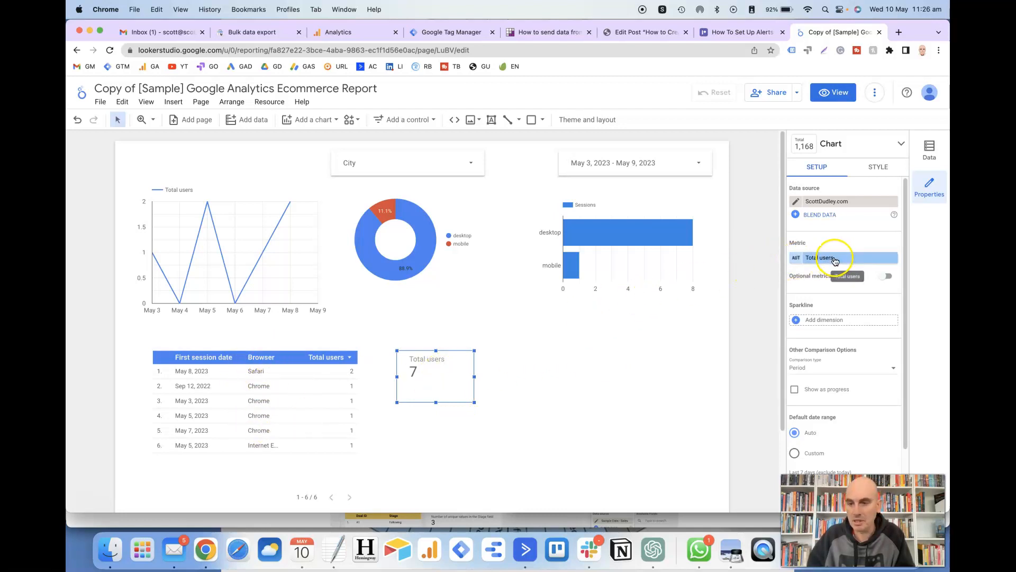
# Replace the scorecard's Total users metric with Browser, so it shows 3.
pyautogui.click(843, 257)
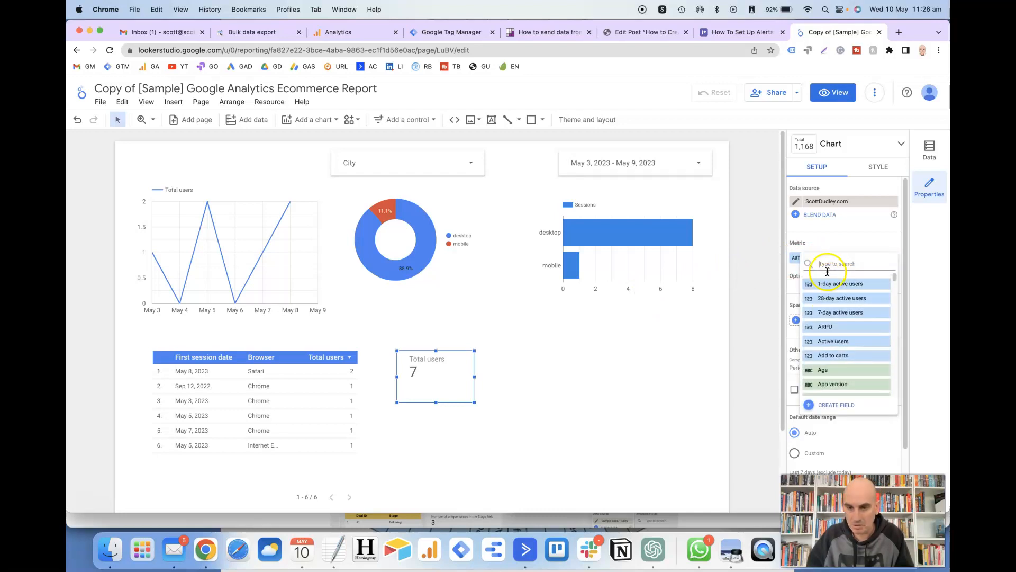
pyautogui.write('bro')
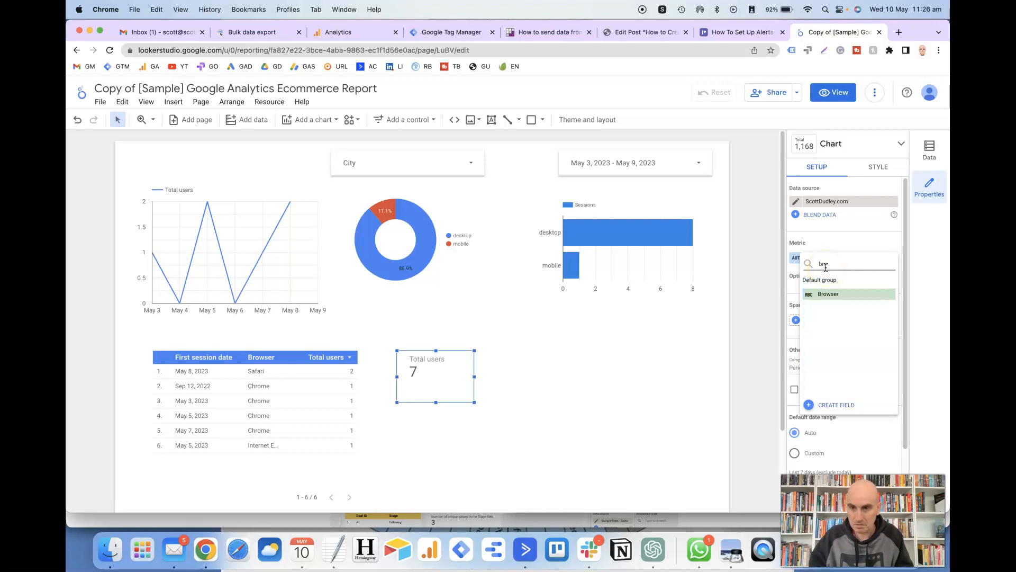
pyautogui.click(828, 294)
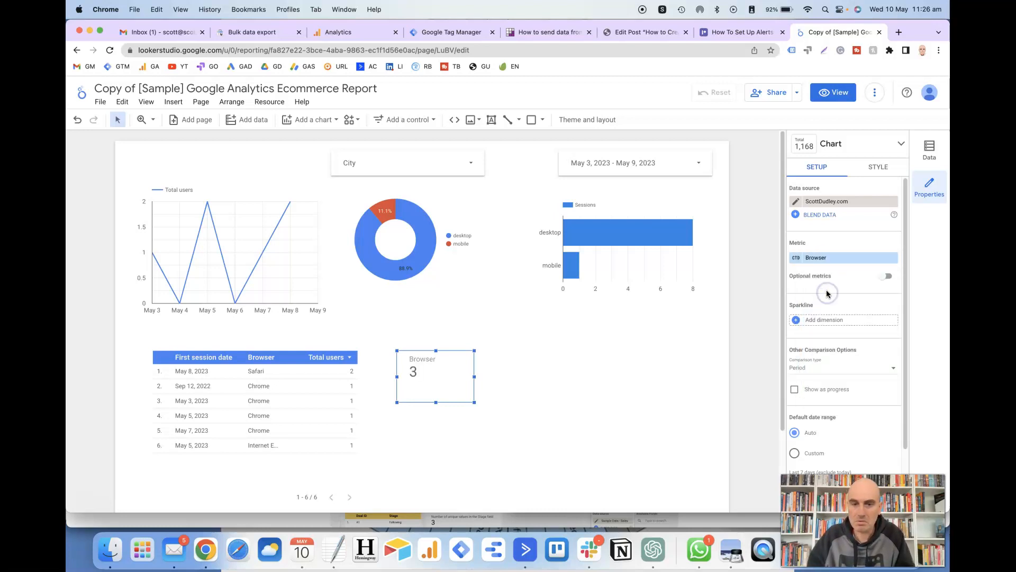
pyautogui.moveTo(467, 349)
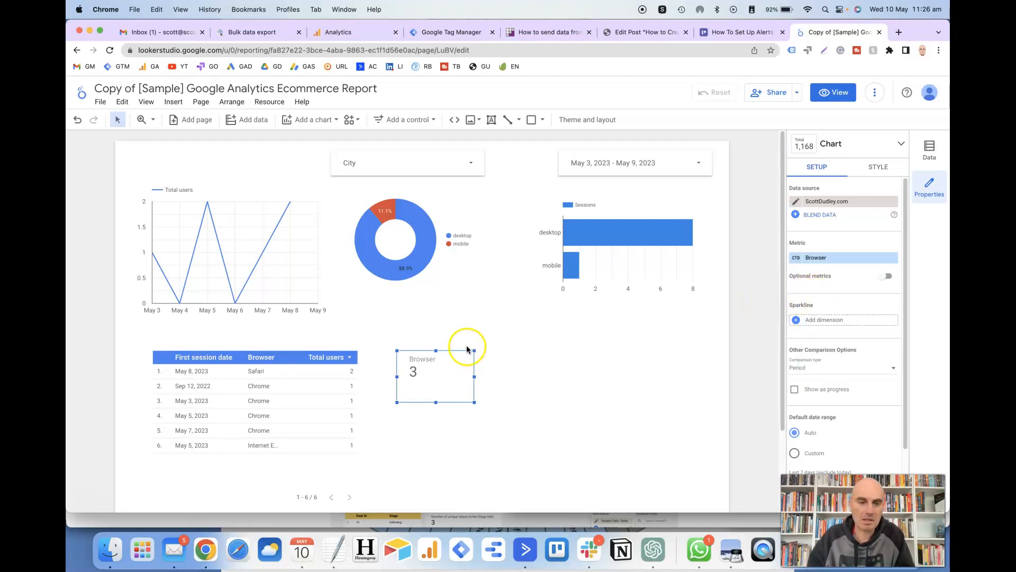
pyautogui.moveTo(383, 370)
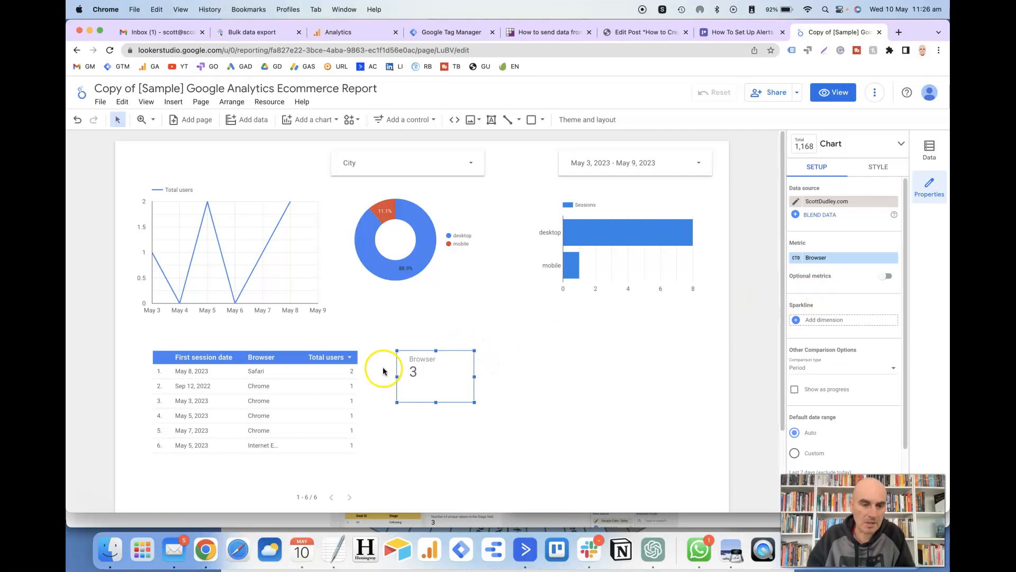
pyautogui.moveTo(275, 386)
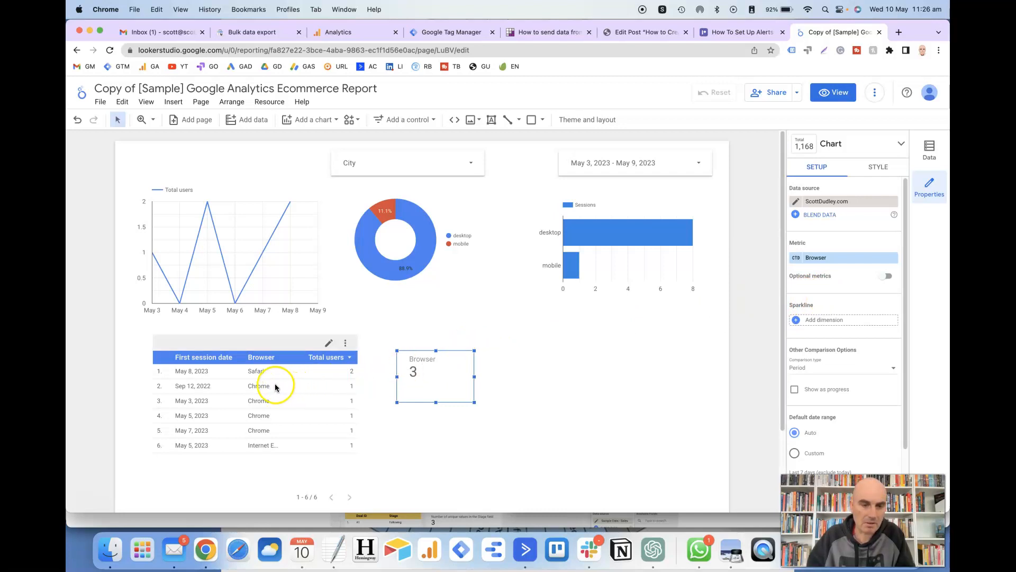
pyautogui.moveTo(258, 386)
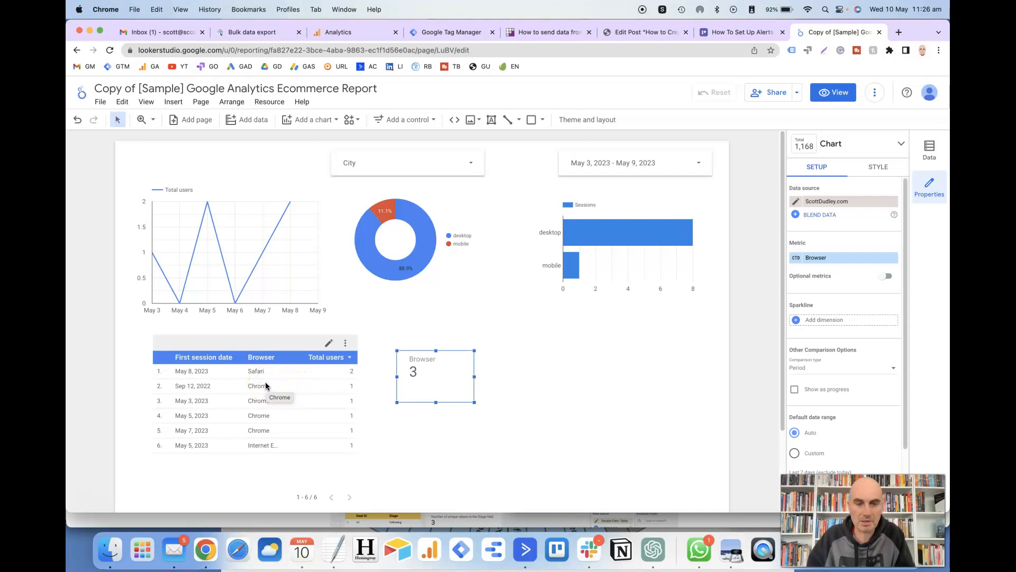
pyautogui.moveTo(258, 372)
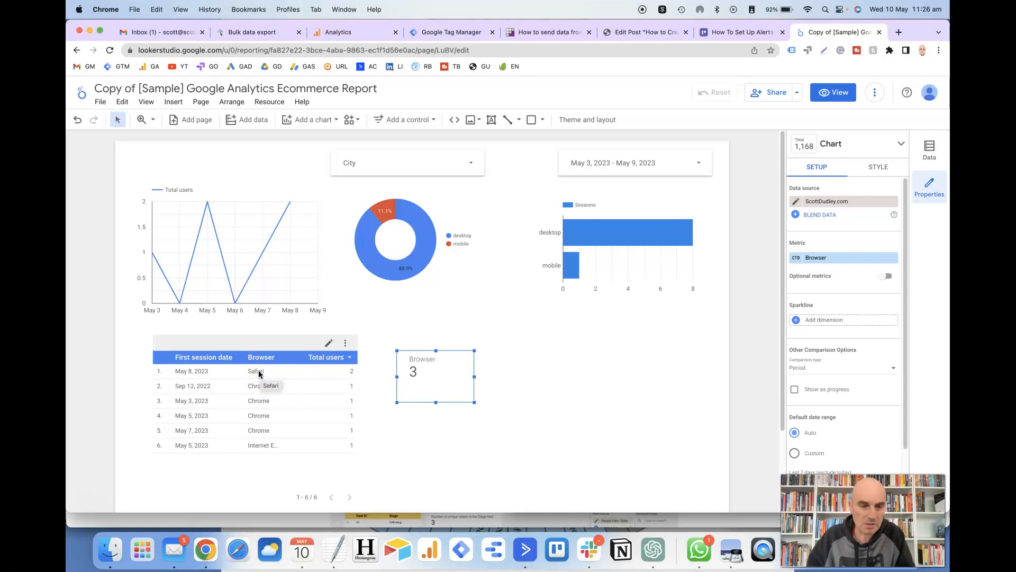
pyautogui.moveTo(260, 445)
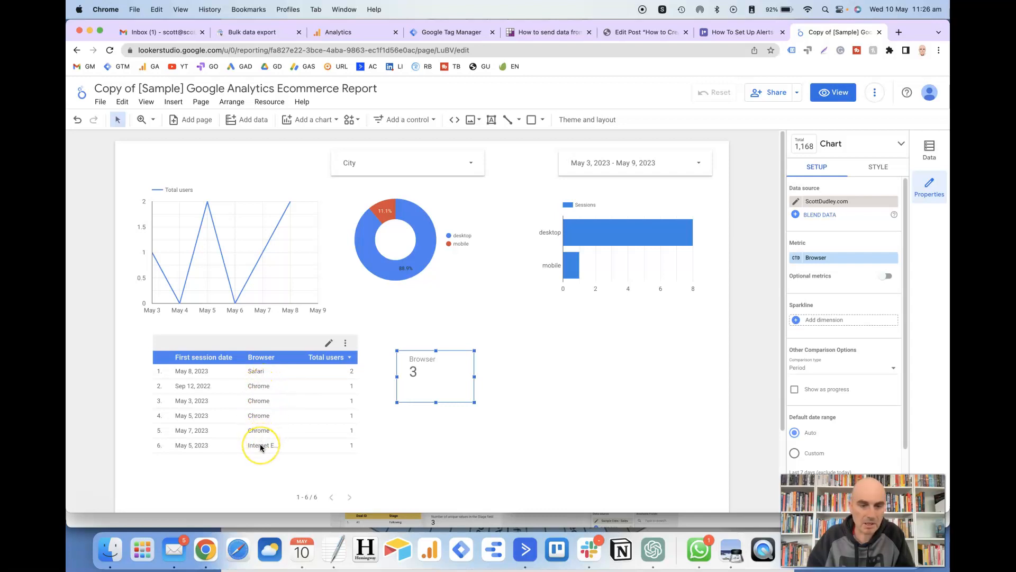
pyautogui.moveTo(261, 445)
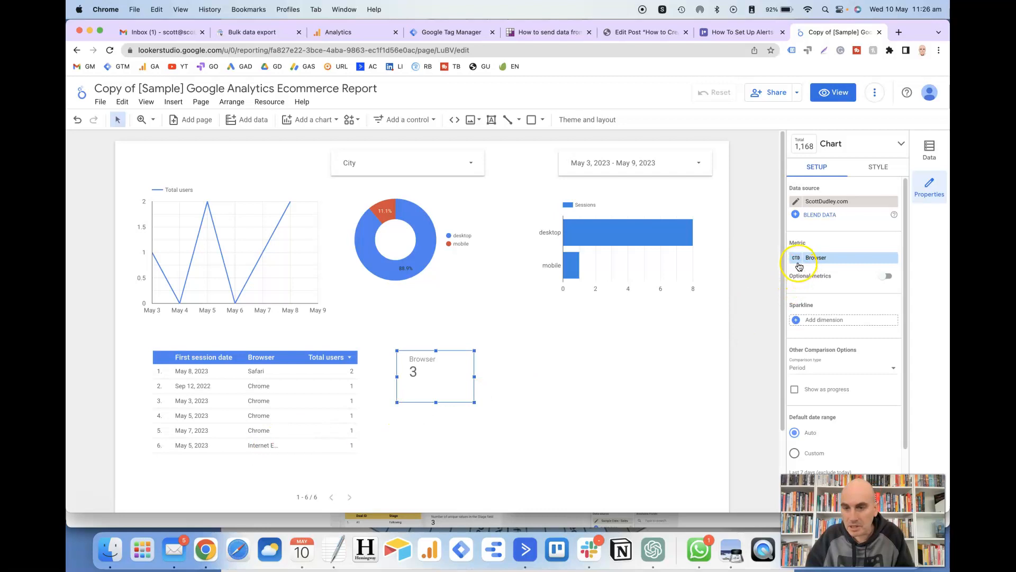
# Open the scorecard's Browser metric settings, with aggregation set to Count Distinct.
pyautogui.click(815, 257)
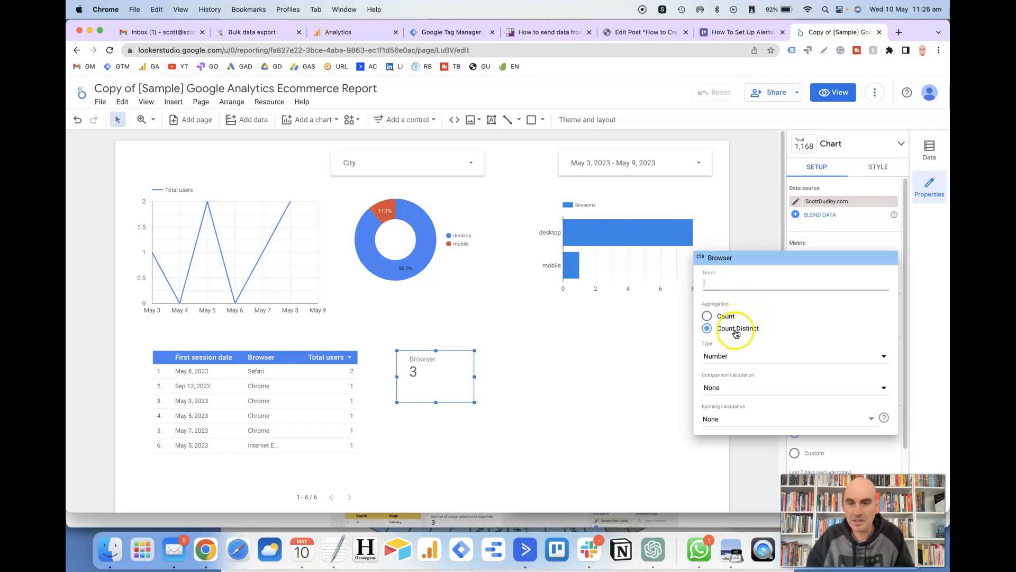
pyautogui.moveTo(699, 327)
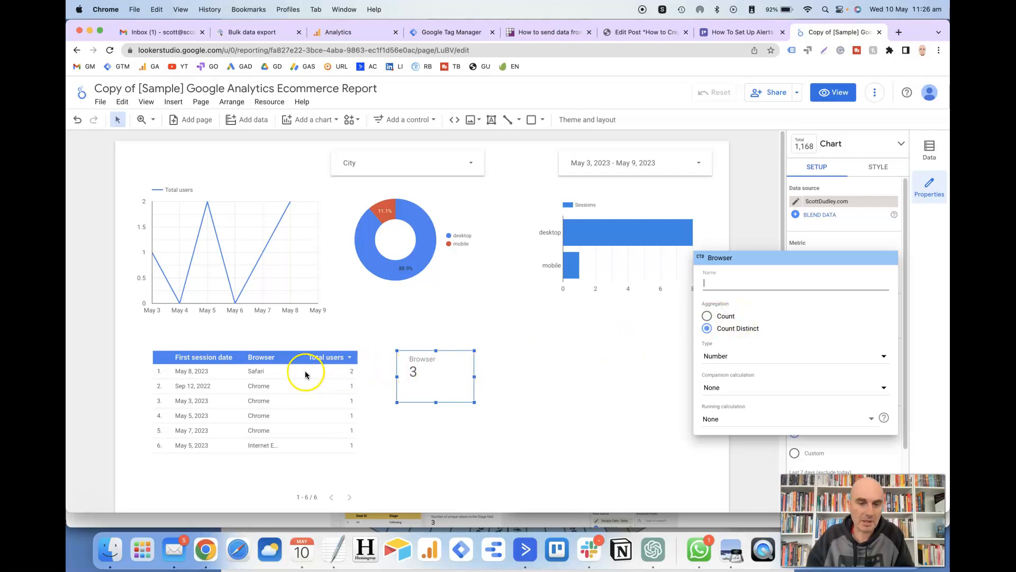
pyautogui.moveTo(300, 442)
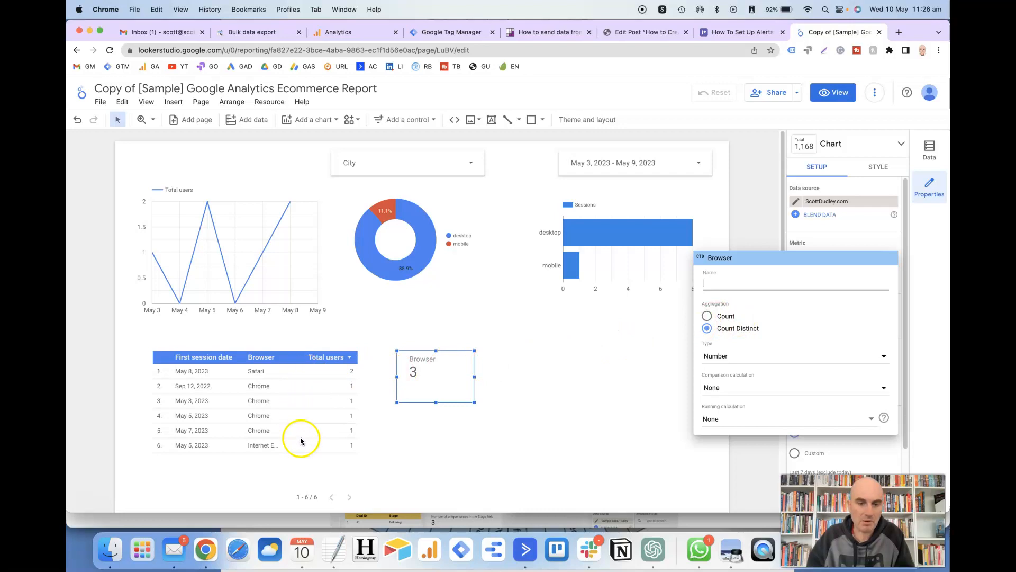
pyautogui.moveTo(307, 445)
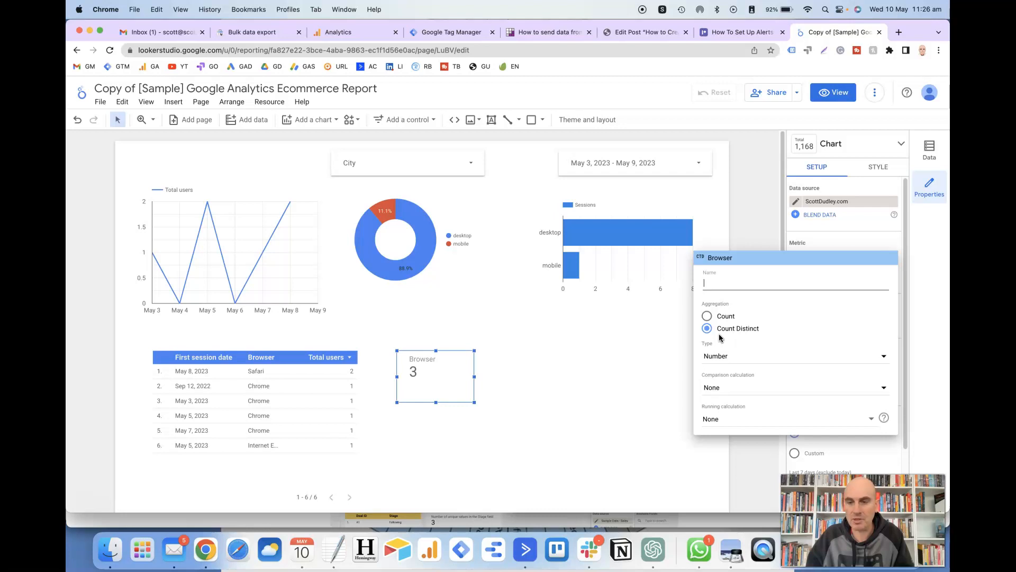
pyautogui.moveTo(289, 381)
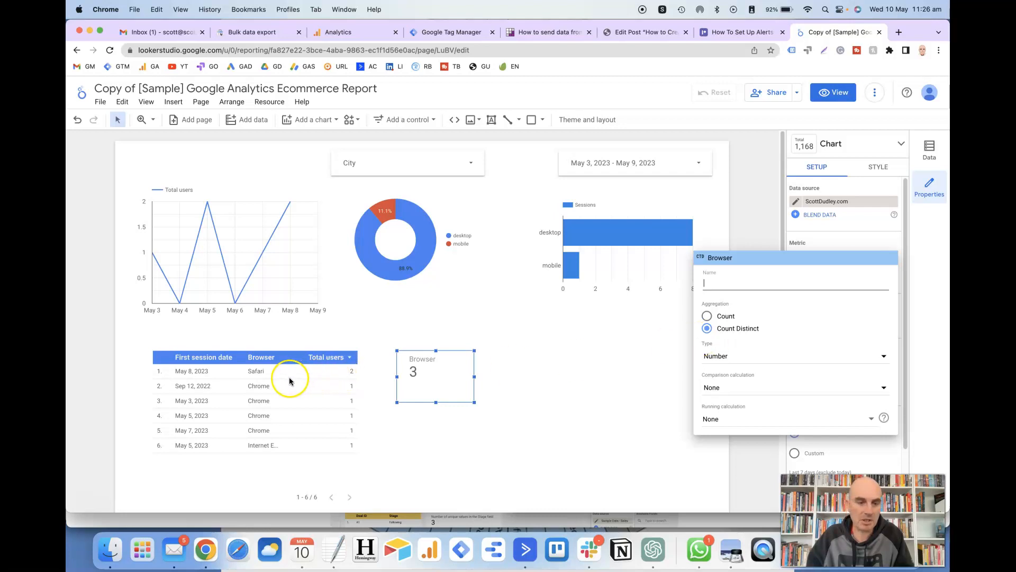
pyautogui.moveTo(265, 430)
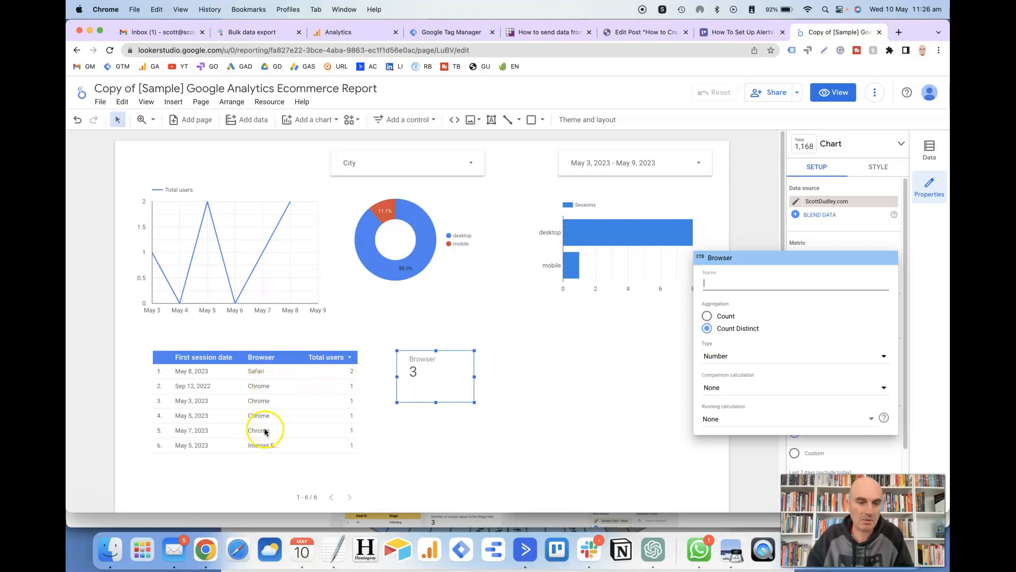
pyautogui.moveTo(274, 450)
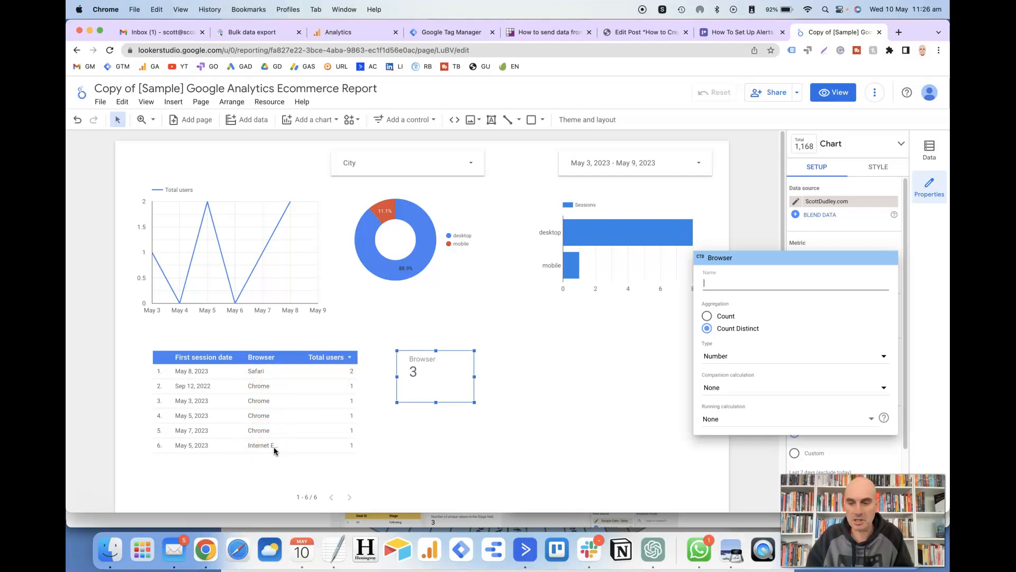
pyautogui.moveTo(281, 408)
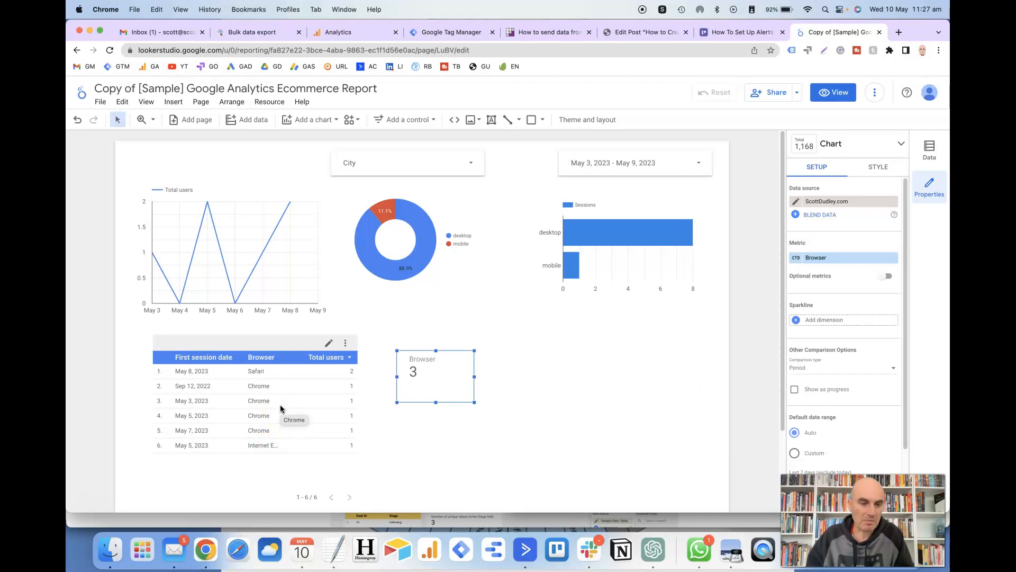
pyautogui.moveTo(228, 384)
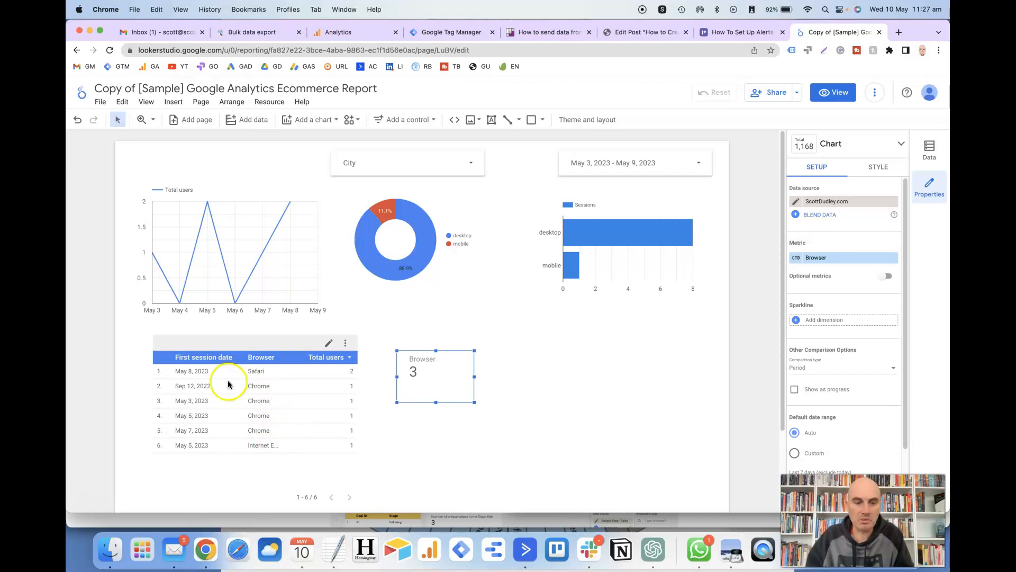
pyautogui.moveTo(206, 385)
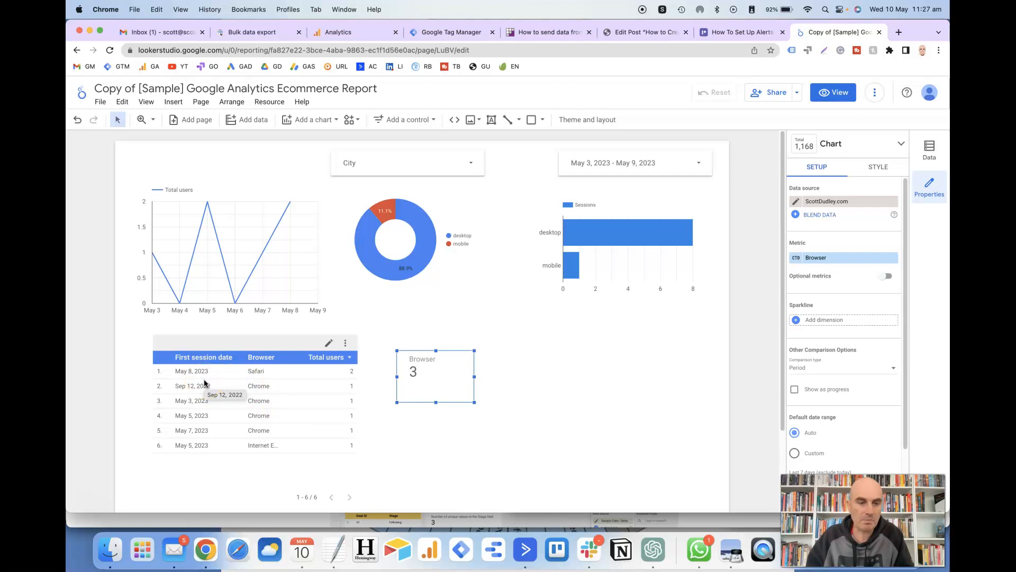
pyautogui.moveTo(206, 370)
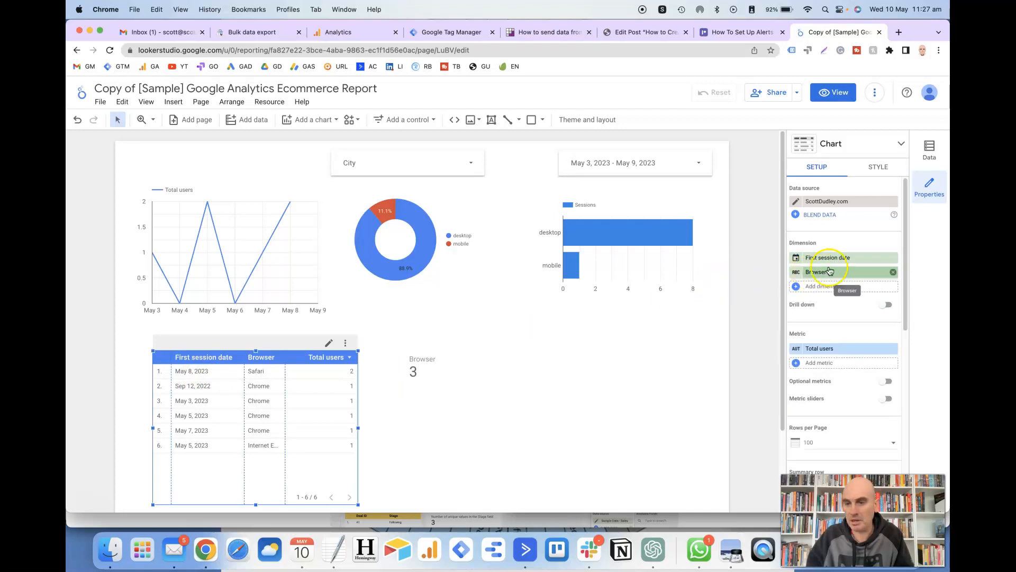
# Remove First session date so the table lists Chrome 4, Safari 2, Internet Explorer 1.
pyautogui.click(893, 257)
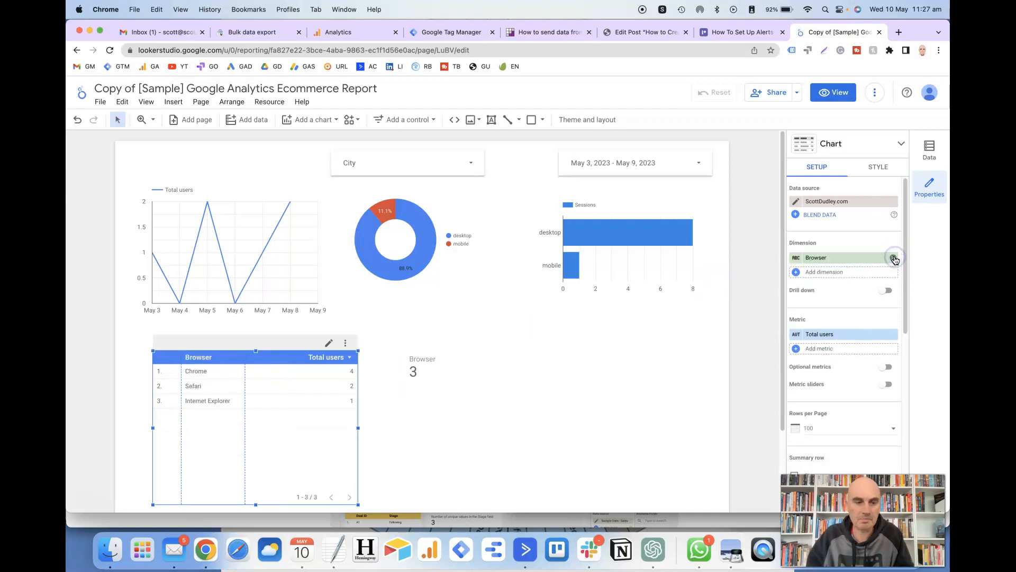
pyautogui.moveTo(271, 405)
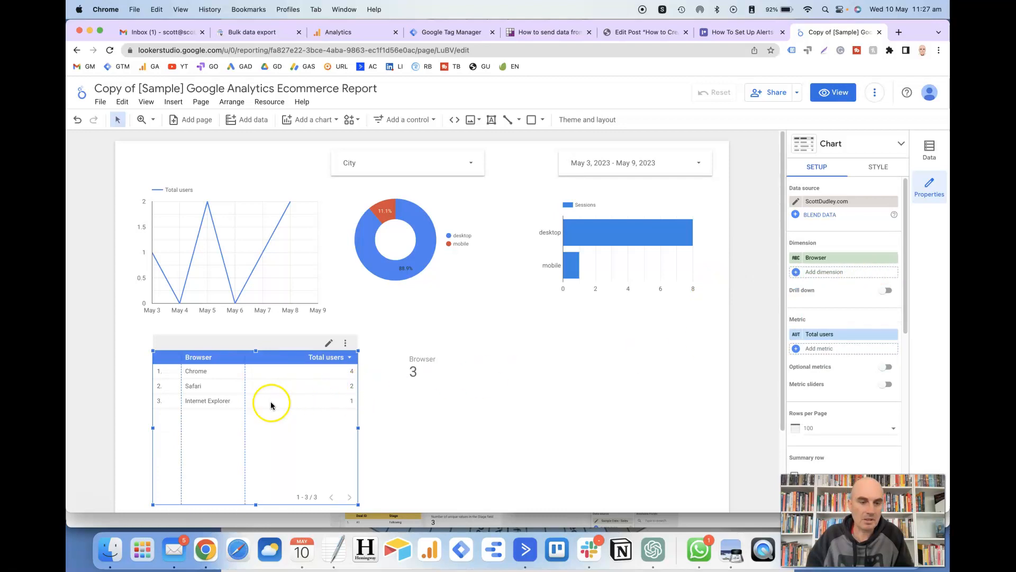
pyautogui.moveTo(211, 377)
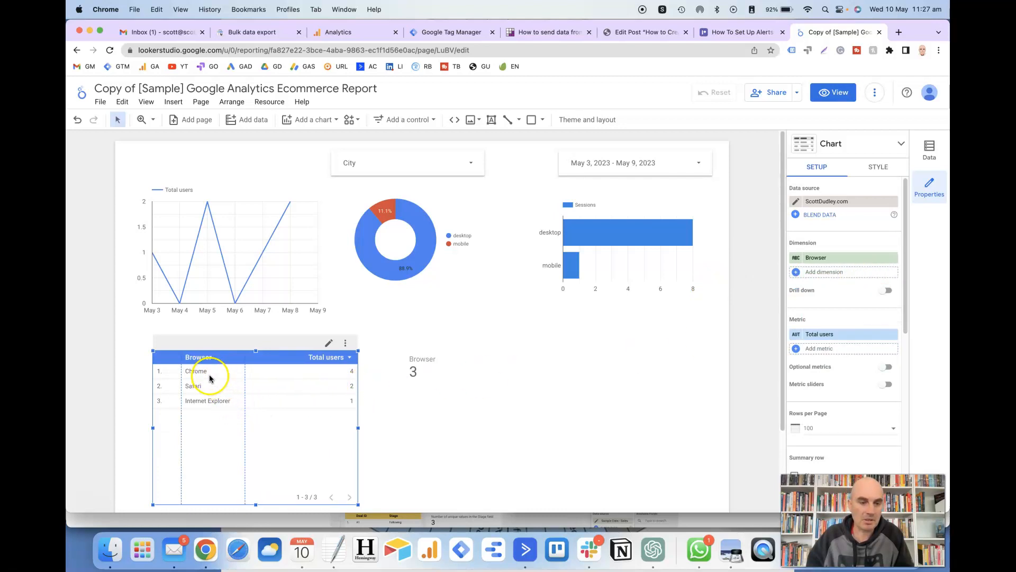
pyautogui.moveTo(205, 401)
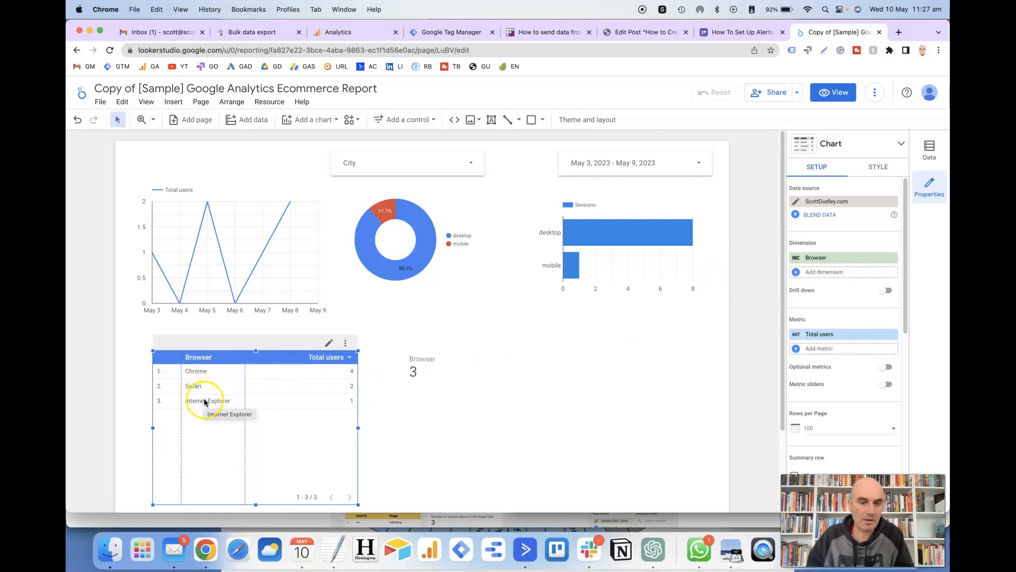
pyautogui.moveTo(314, 379)
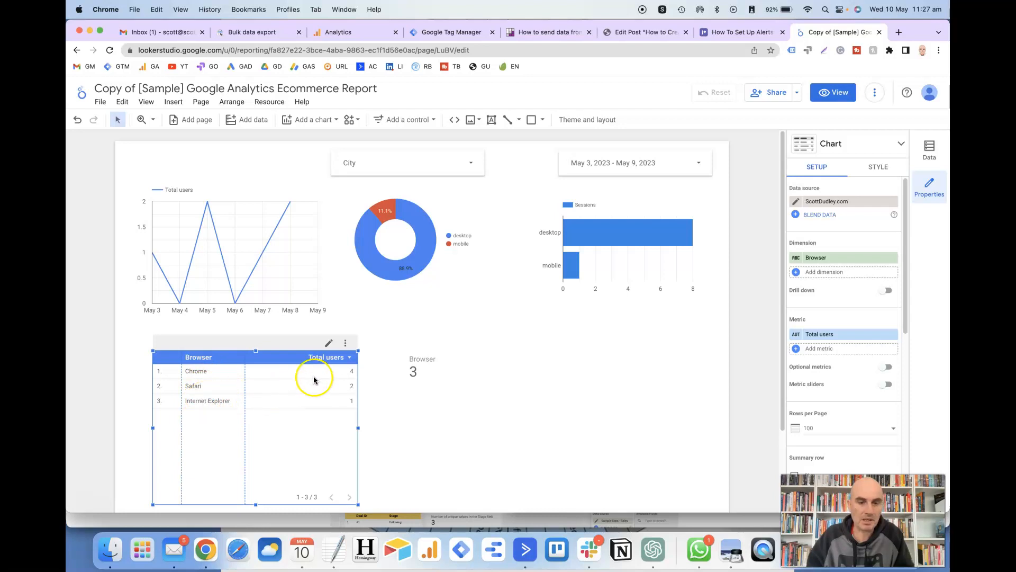
pyautogui.moveTo(338, 386)
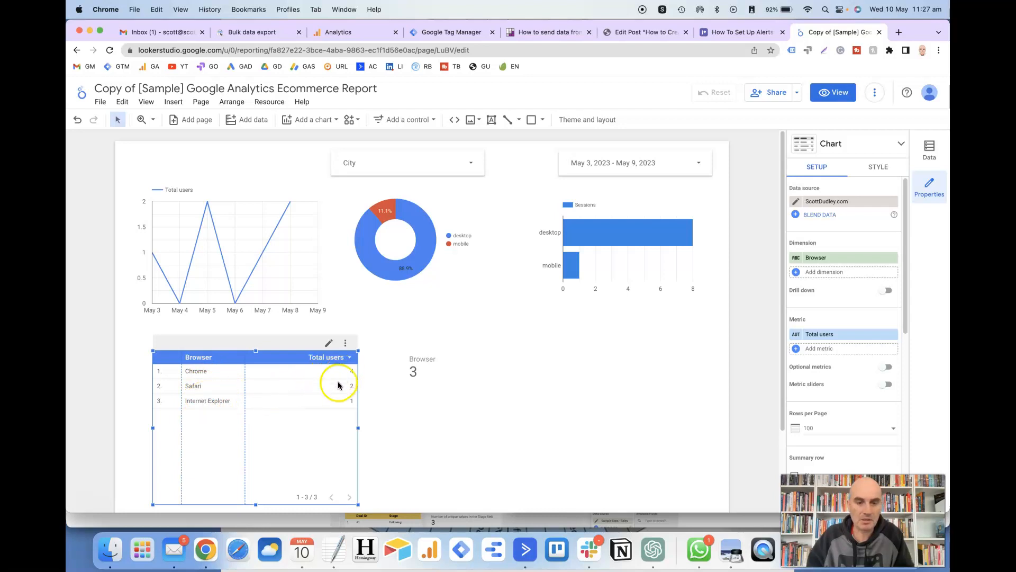
pyautogui.moveTo(226, 376)
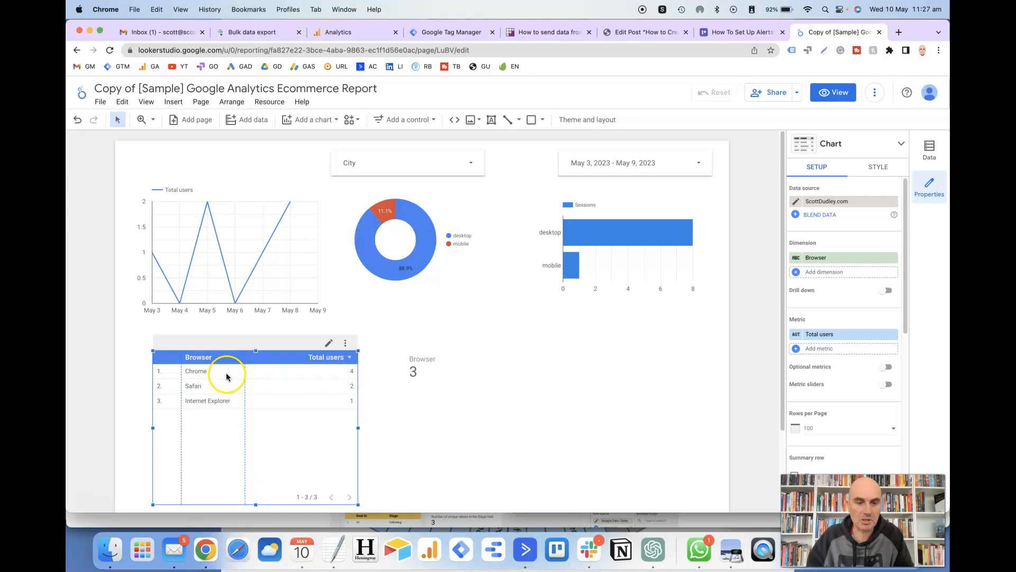
pyautogui.moveTo(232, 405)
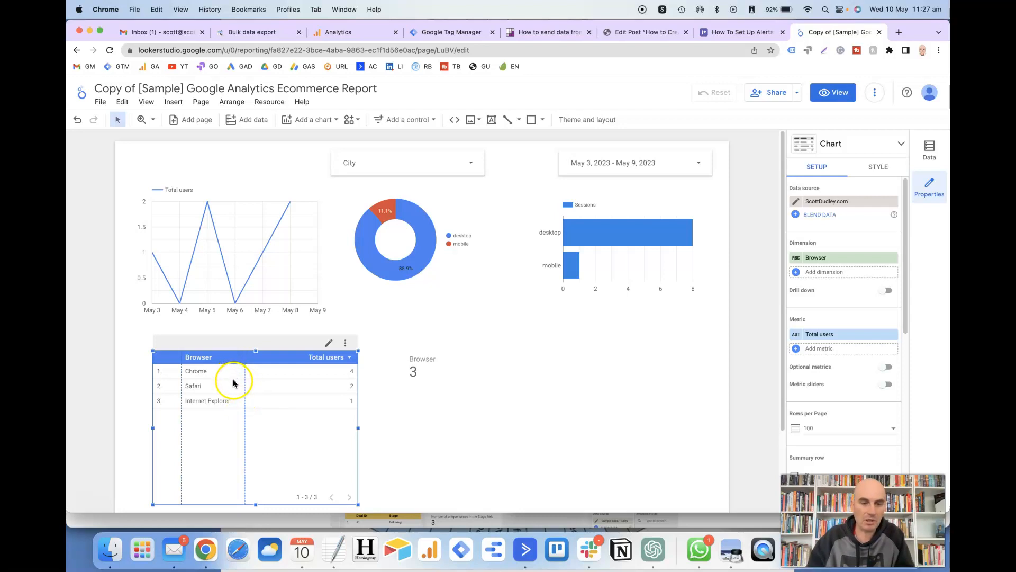
pyautogui.moveTo(231, 404)
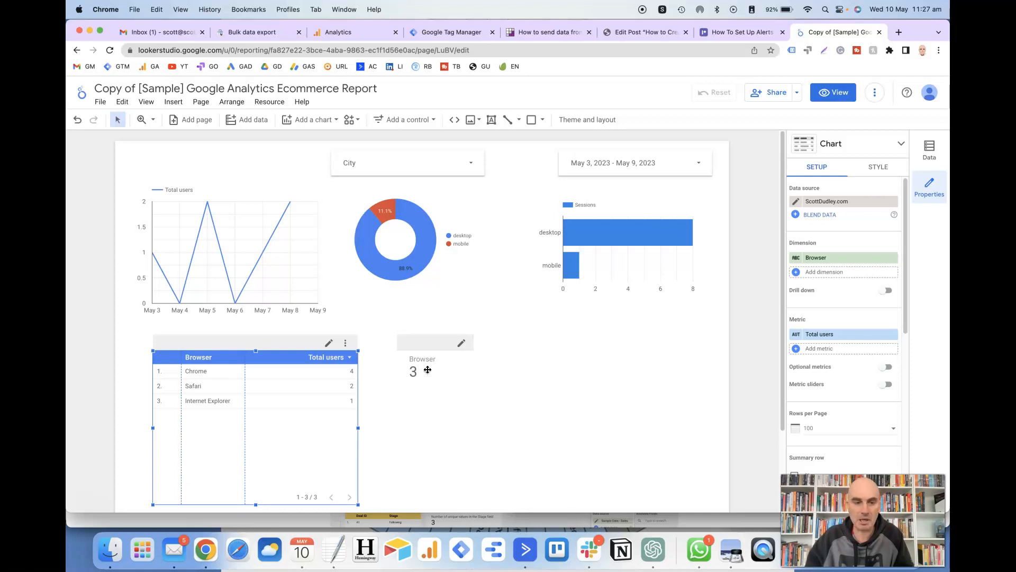
pyautogui.moveTo(723, 281)
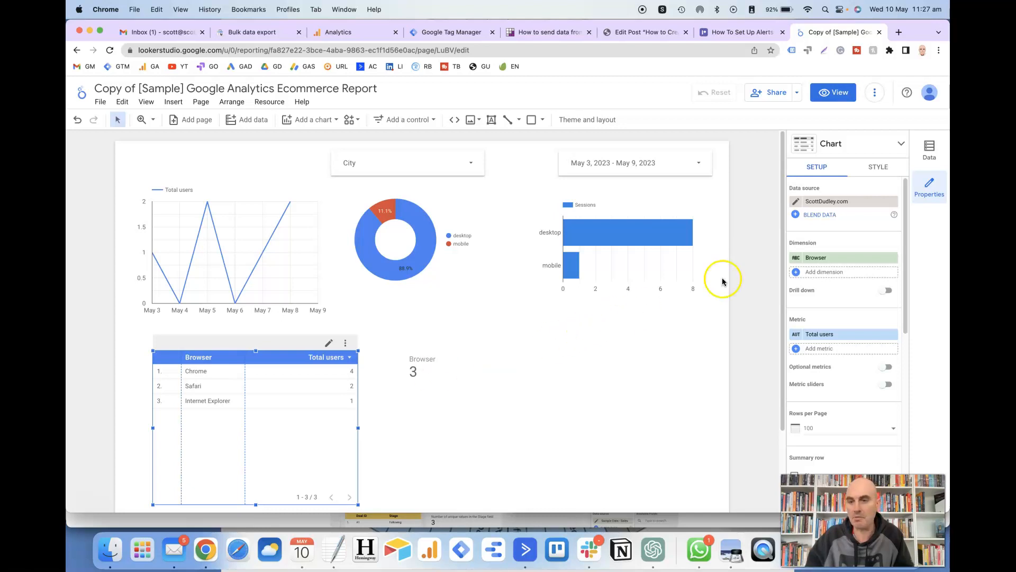
pyautogui.moveTo(593, 356)
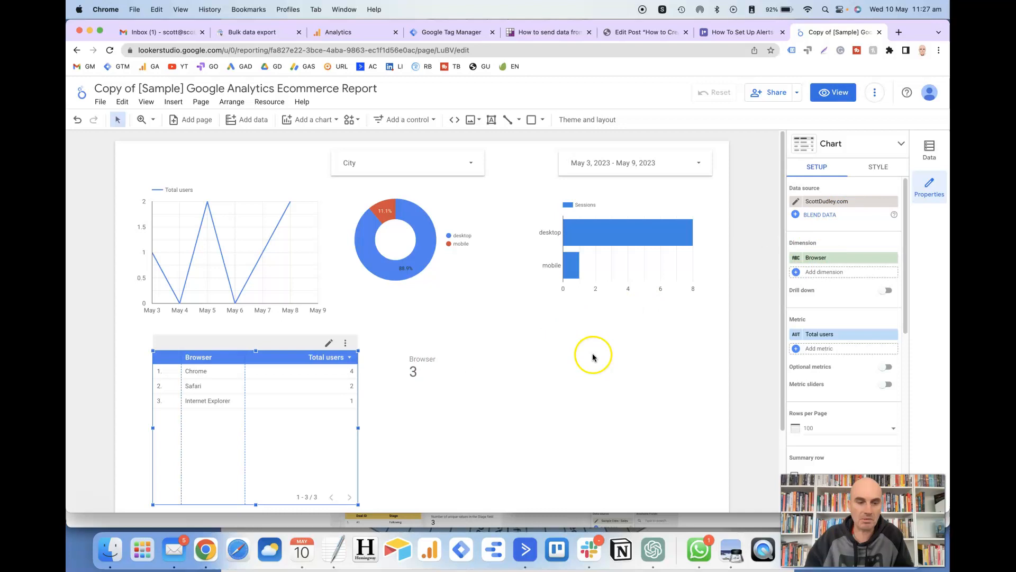
pyautogui.moveTo(505, 400)
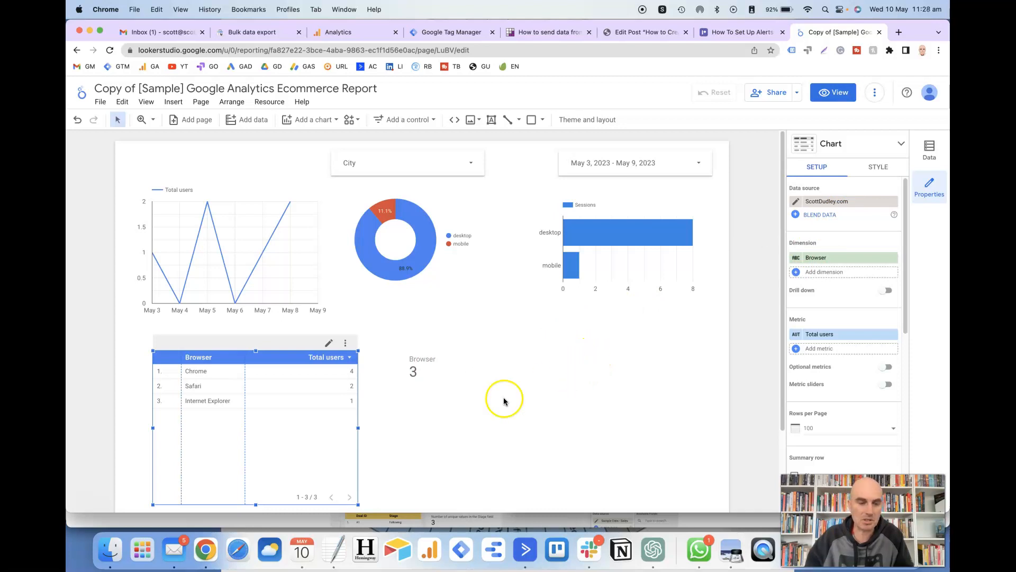